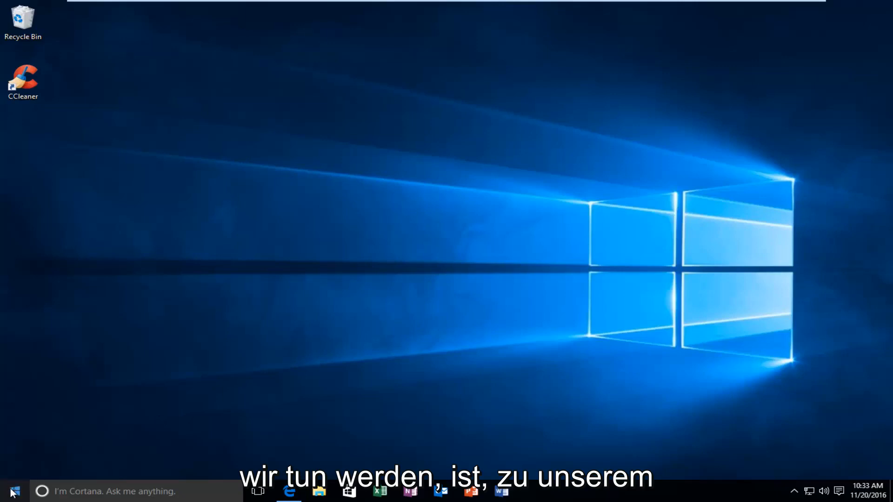
Search Start for "chrome" and bring up the Google Chrome result's options to reach its file location.
left_click(11, 491)
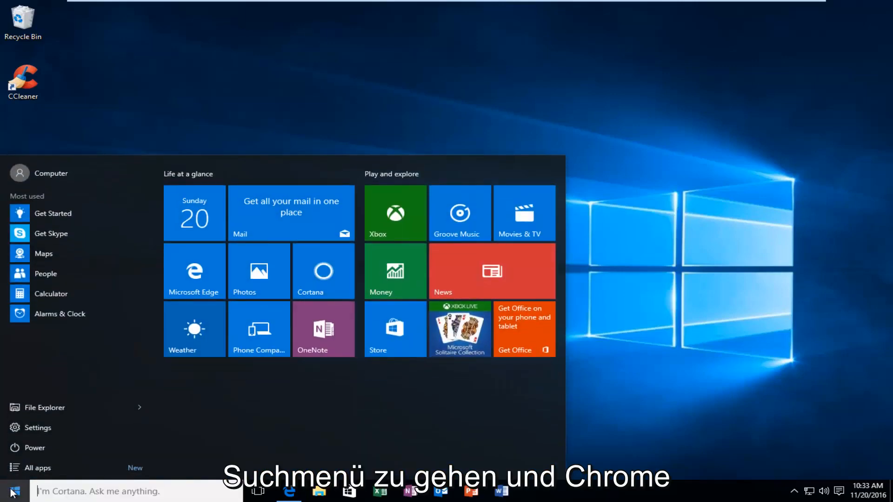
type("chrome")
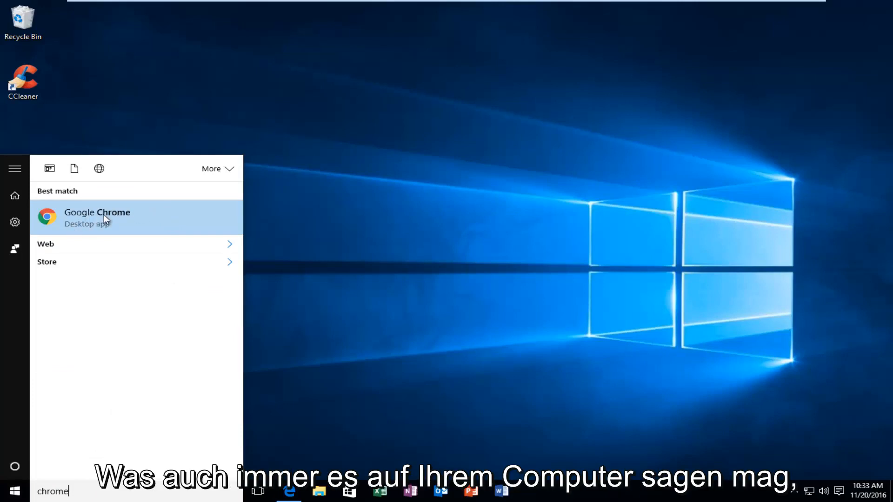
right_click(96, 217)
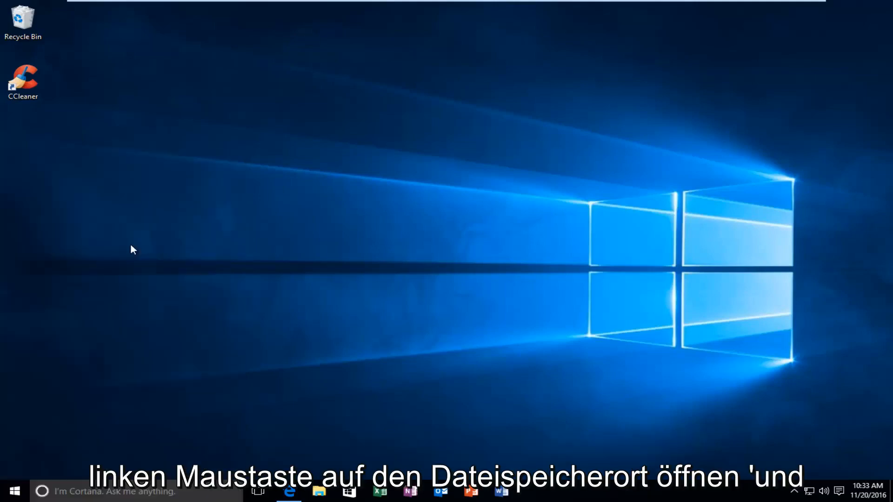
Copy the Google Chrome shortcut from its Programs folder in File Explorer.
left_click(318, 491)
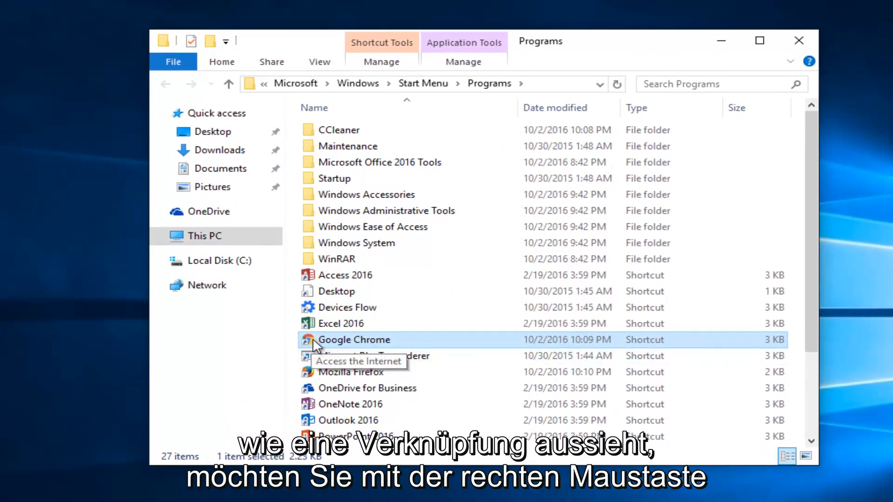
right_click(354, 340)
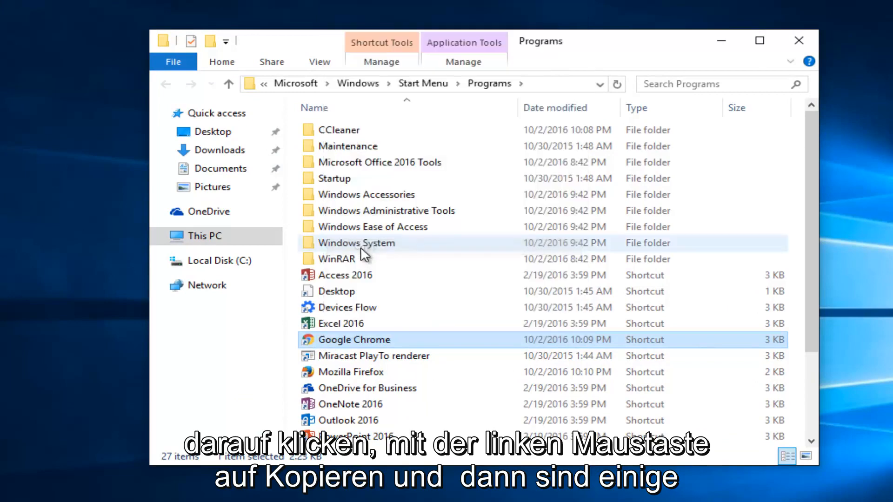
left_click(798, 40)
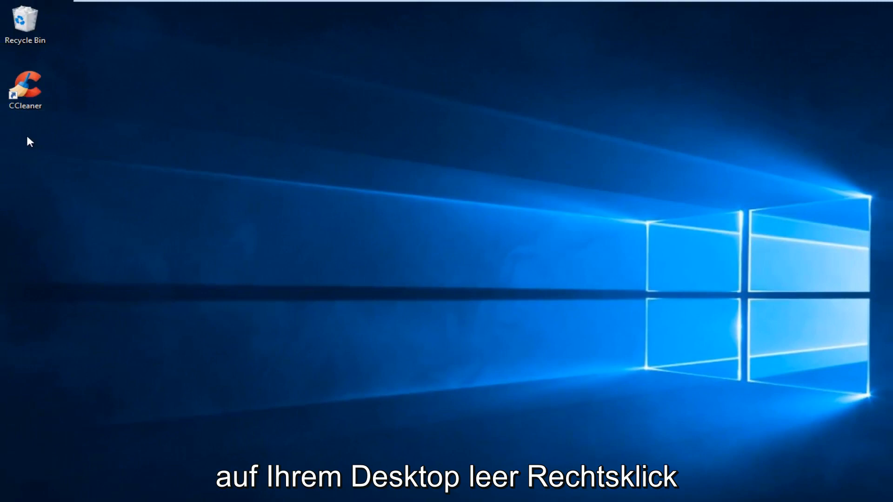
Paste the Chrome shortcut onto the desktop and bring up the new icon's options.
right_click(29, 141)
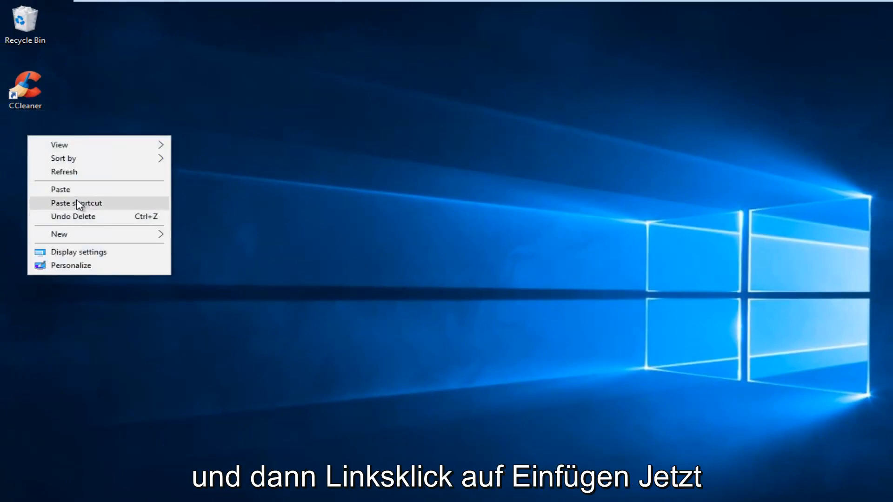
left_click(76, 203)
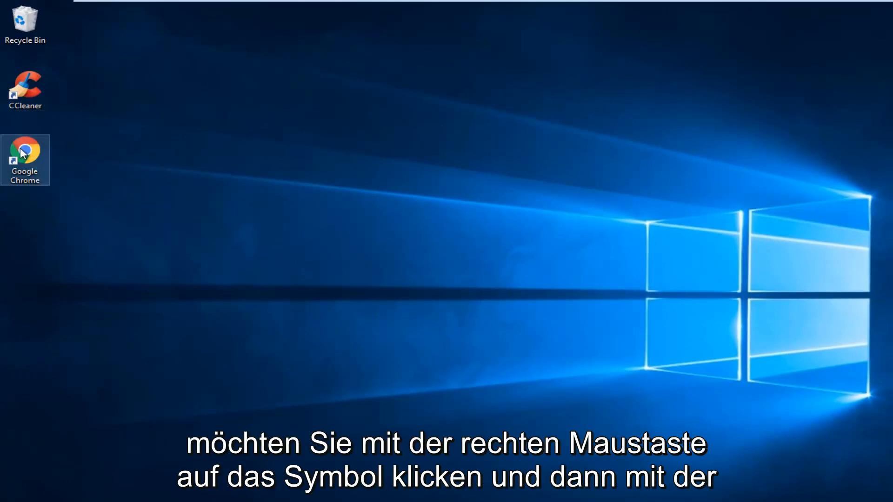
right_click(25, 161)
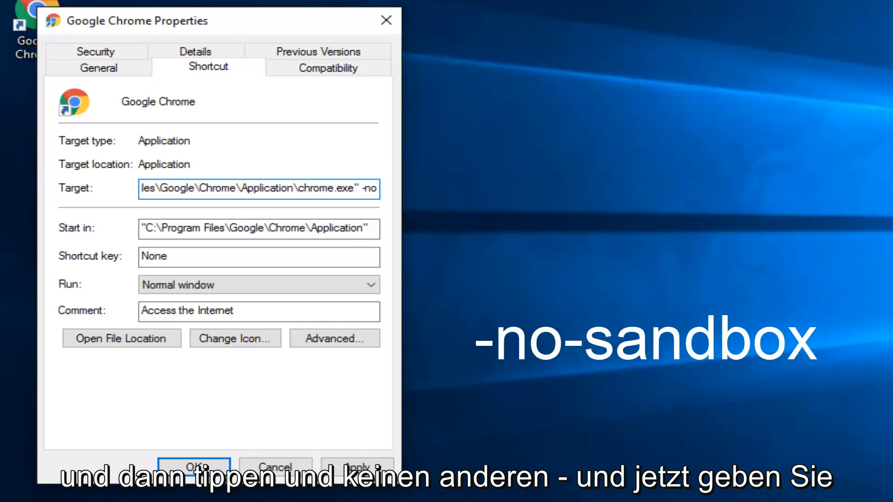
Append -no-sandbox to the shortcut's Target after chrome.exe and save the Properties change.
type("-sandbox")
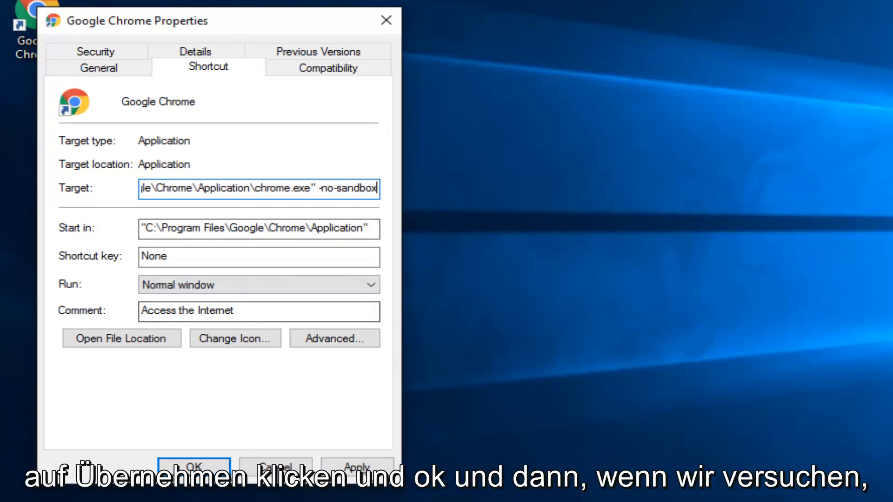
left_click(193, 466)
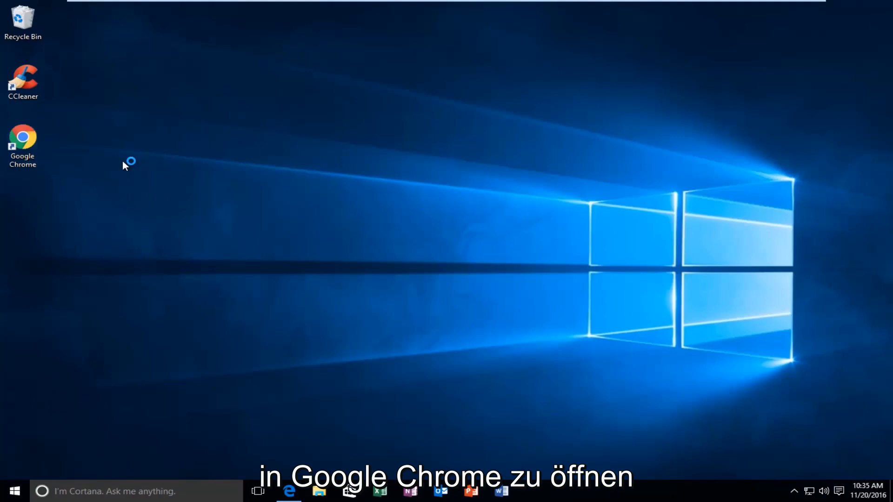
Launch Chrome from the modified desktop shortcut, then search Start and go to Programs and Features.
double_click(22, 140)
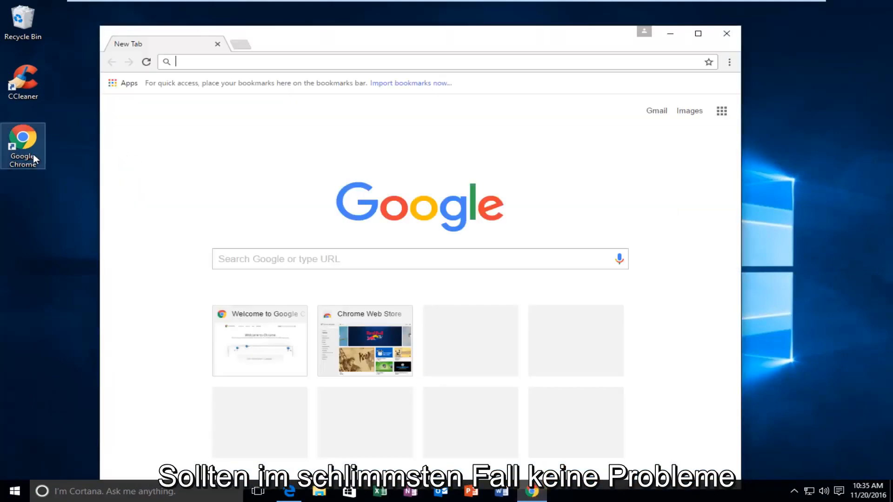
mouse_move(245, 91)
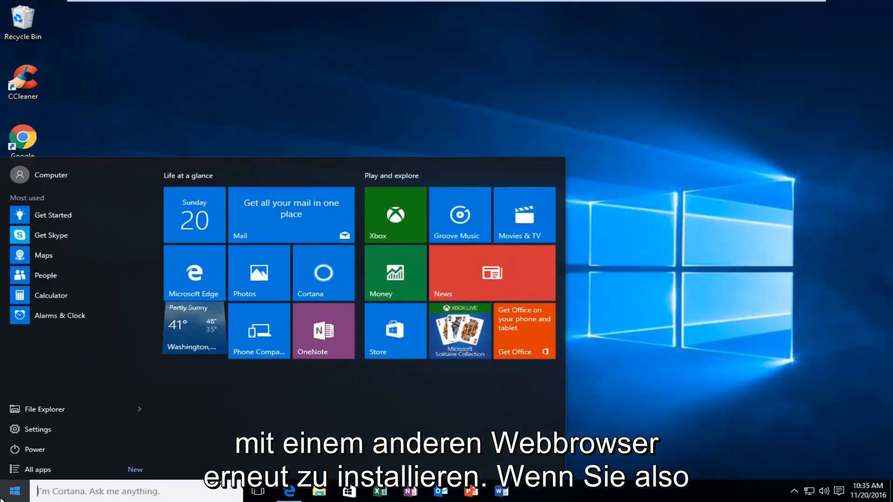
type("pogr")
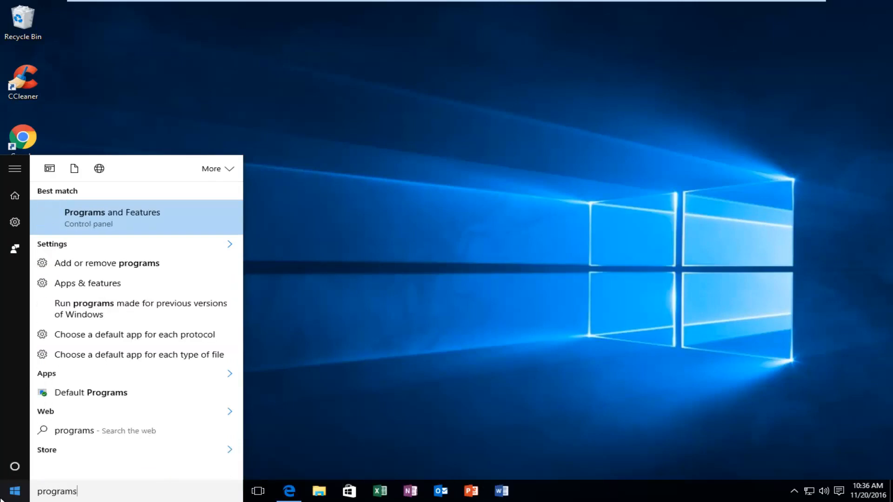
left_click(113, 218)
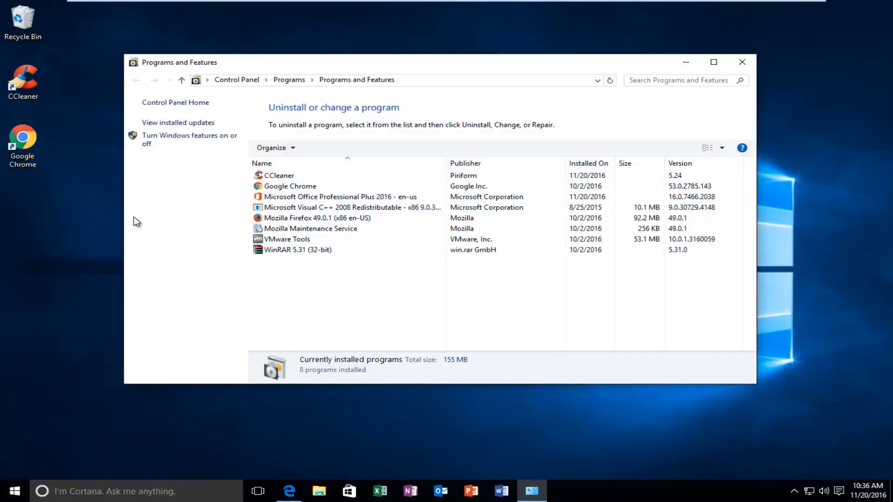
Select Google Chrome (version 53.0.2785.143) in the program list and start its uninstall.
left_click(289, 186)
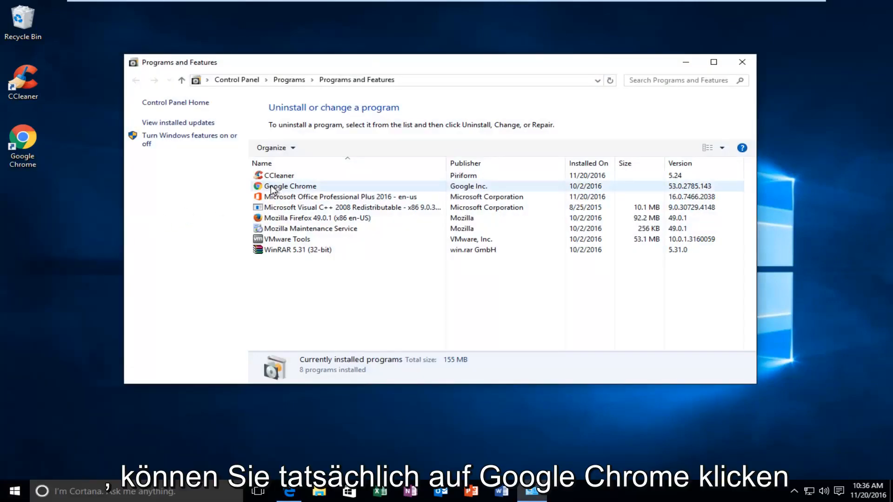
left_click(290, 186)
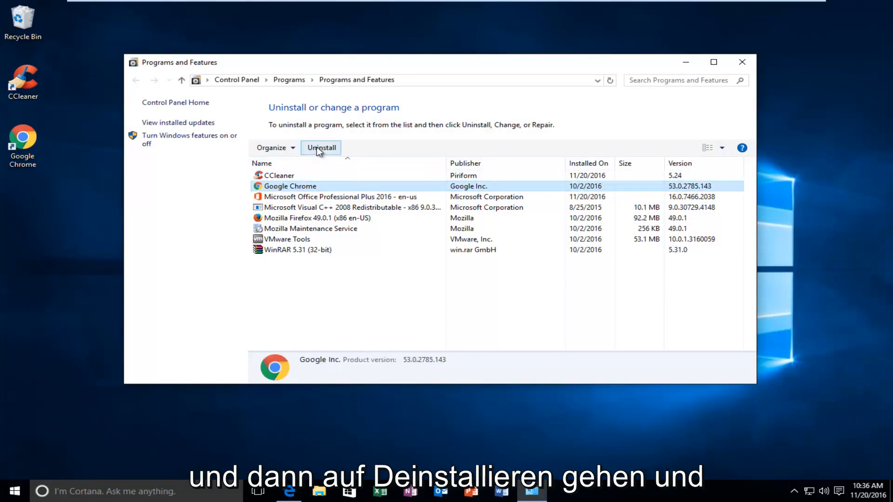
mouse_move(321, 147)
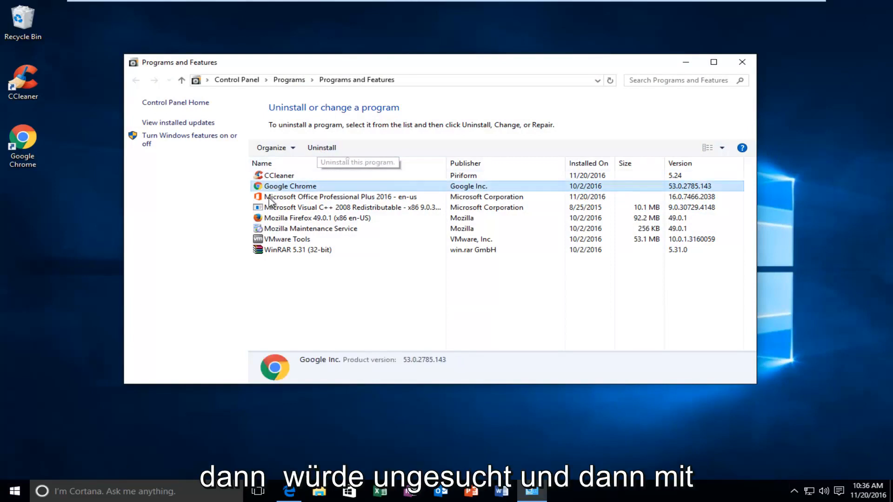